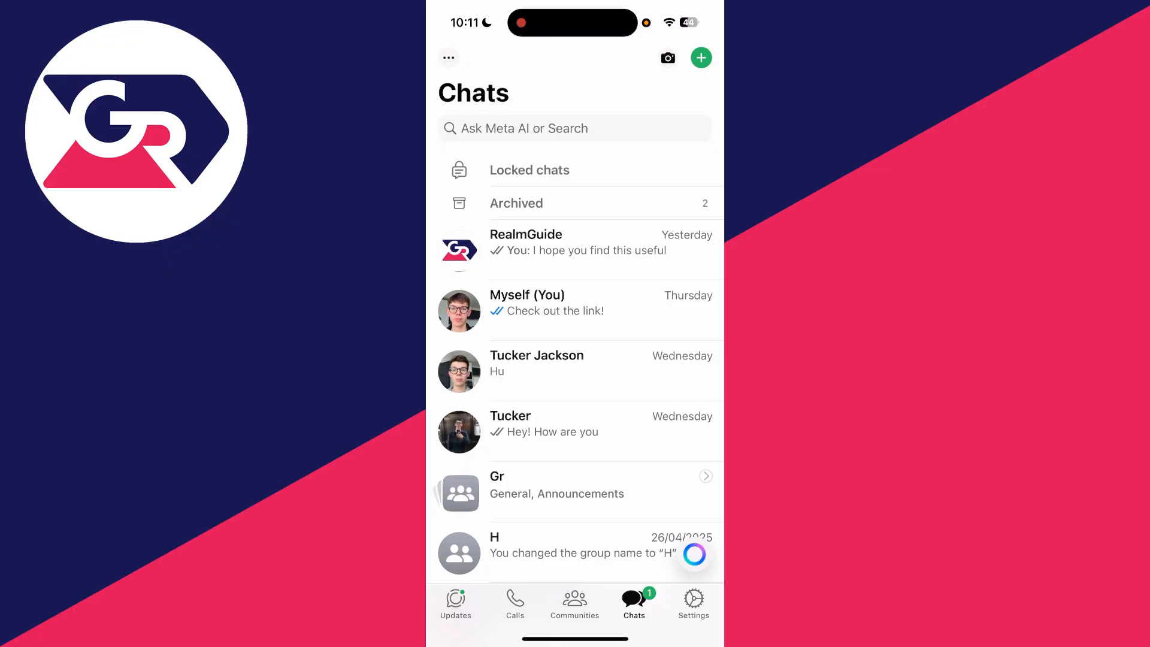
Switch from the chat list to WhatsApp's Settings page with its profile and account options
click(692, 600)
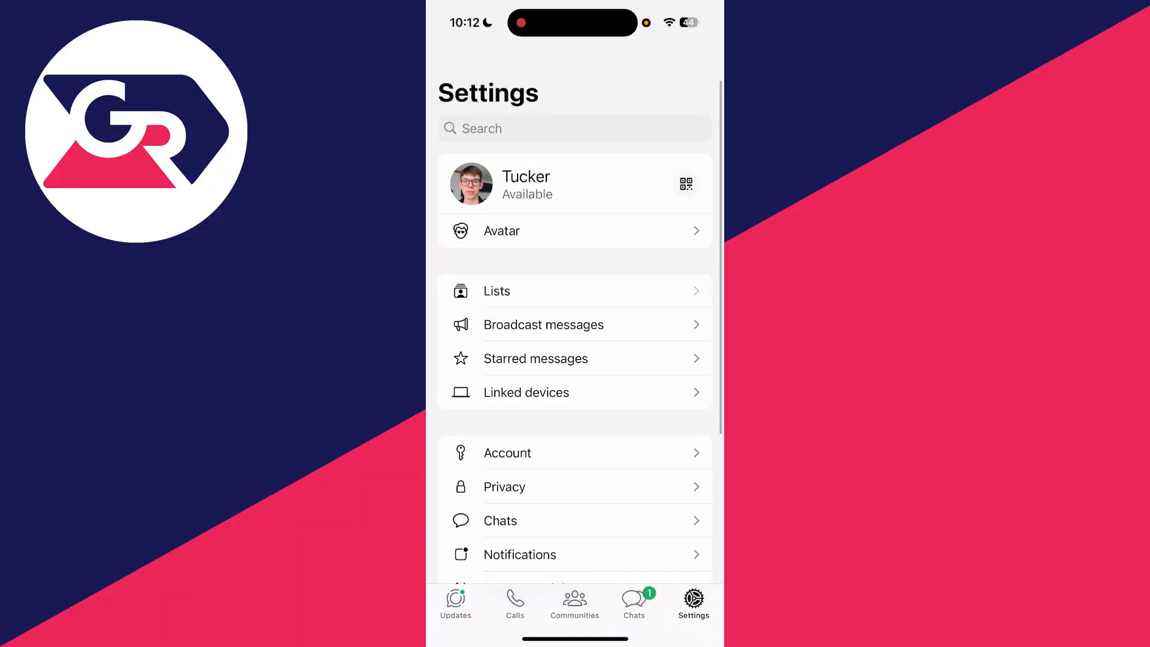